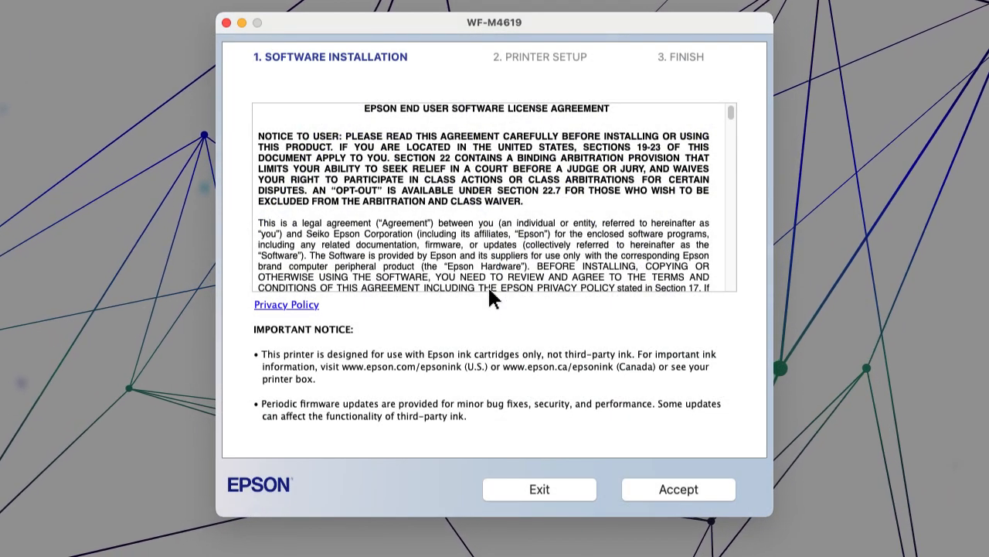
# - Accept the Epson license and install the selected software, including ScanSmart and the User's Guide link
pyautogui.click(678, 488)
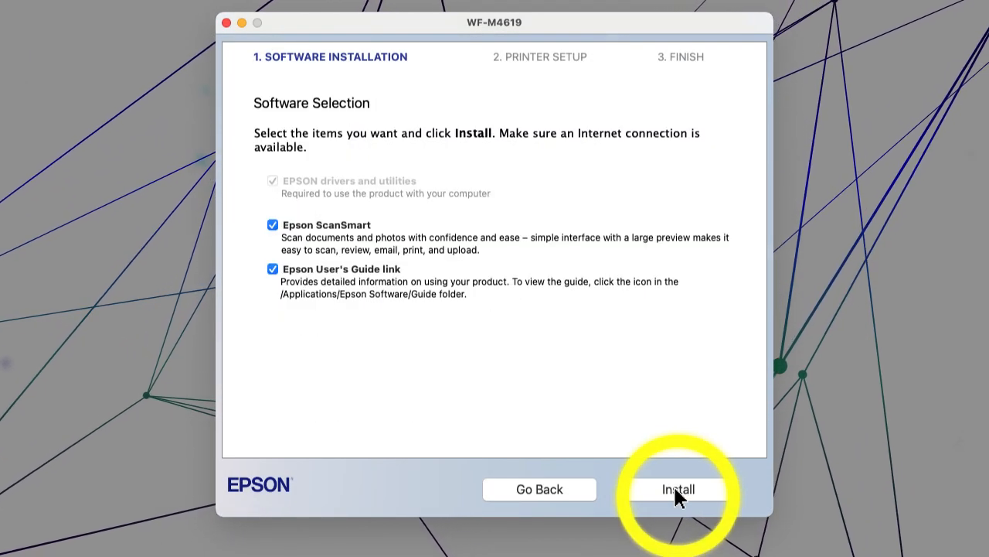
pyautogui.click(679, 488)
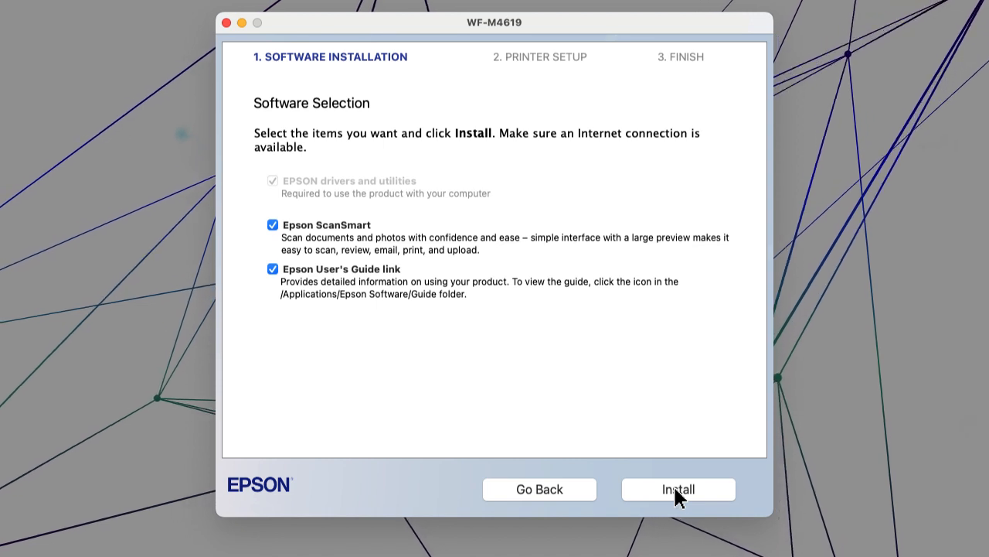
pyautogui.click(678, 489)
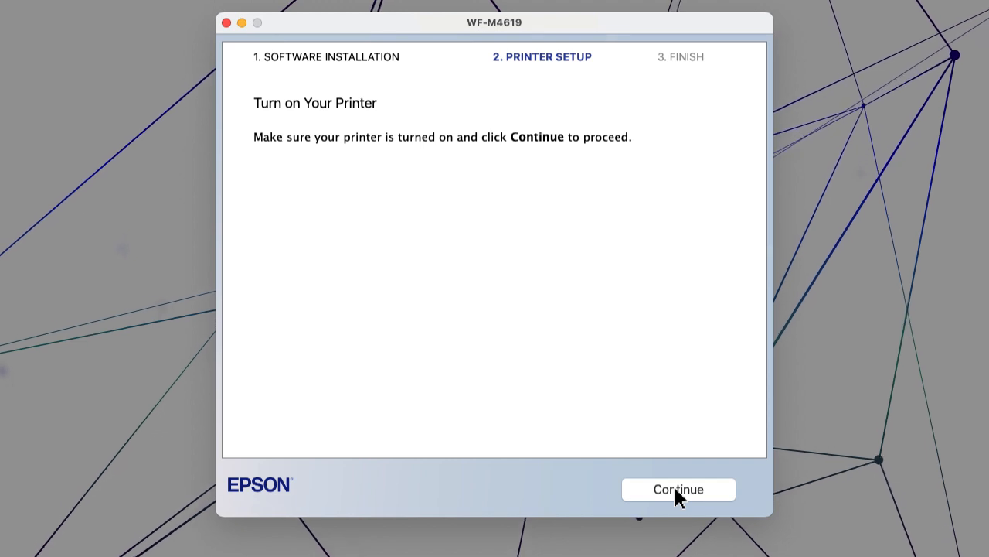
# - Continue past Turn on Your Printer and select the detected EPSON WF-M4619 Series printer
pyautogui.click(678, 489)
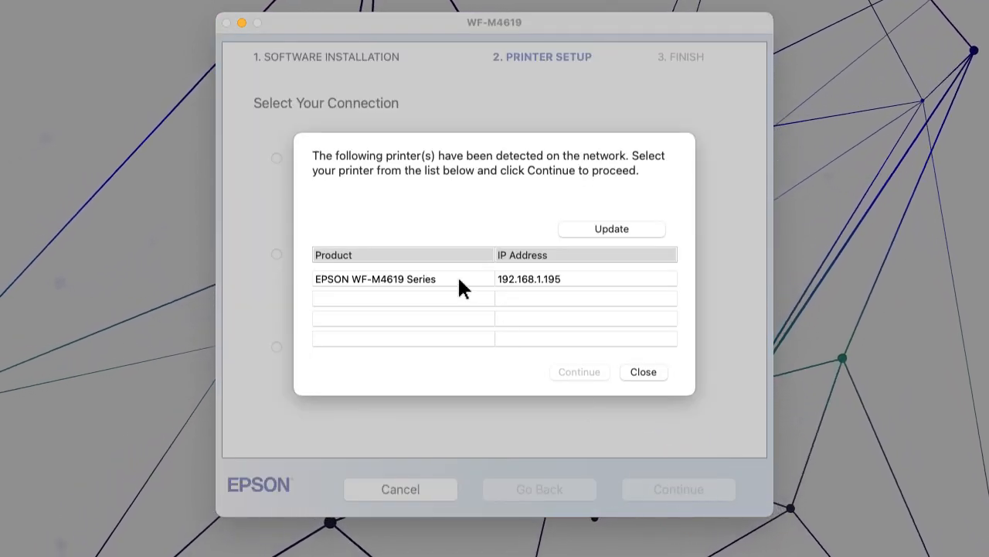
pyautogui.click(376, 278)
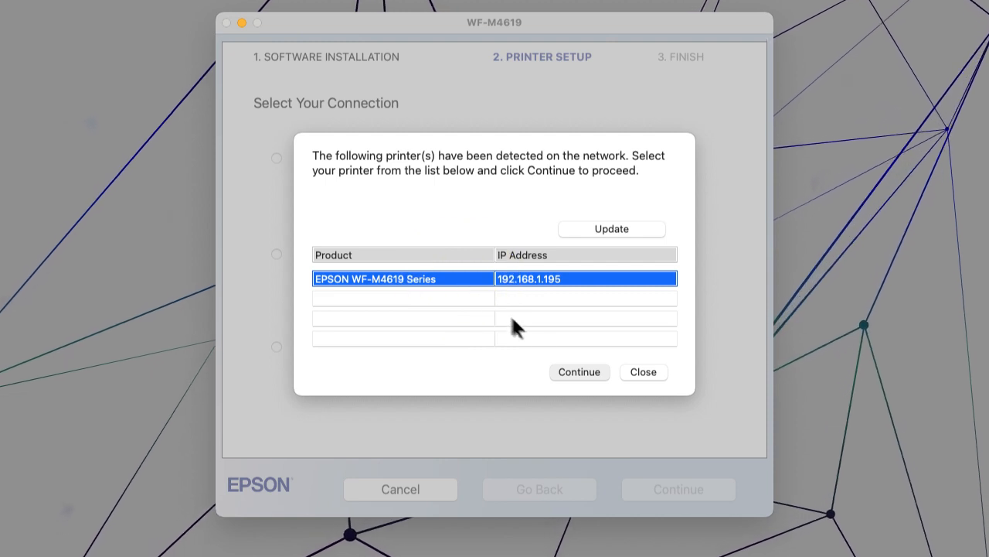
pyautogui.click(579, 371)
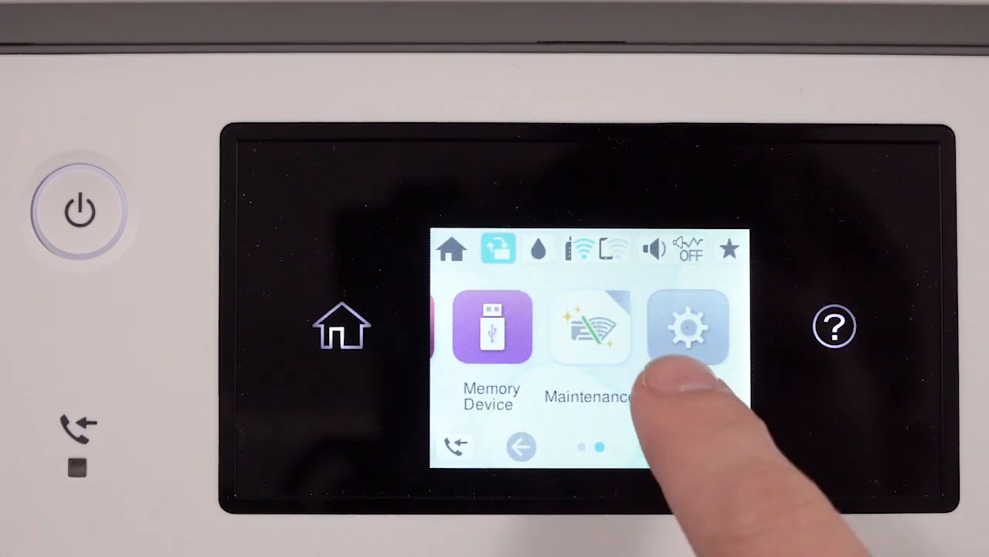
# - Navigate the printer panel through Settings, Network Settings and Advanced to TCP/IP
pyautogui.click(688, 326)
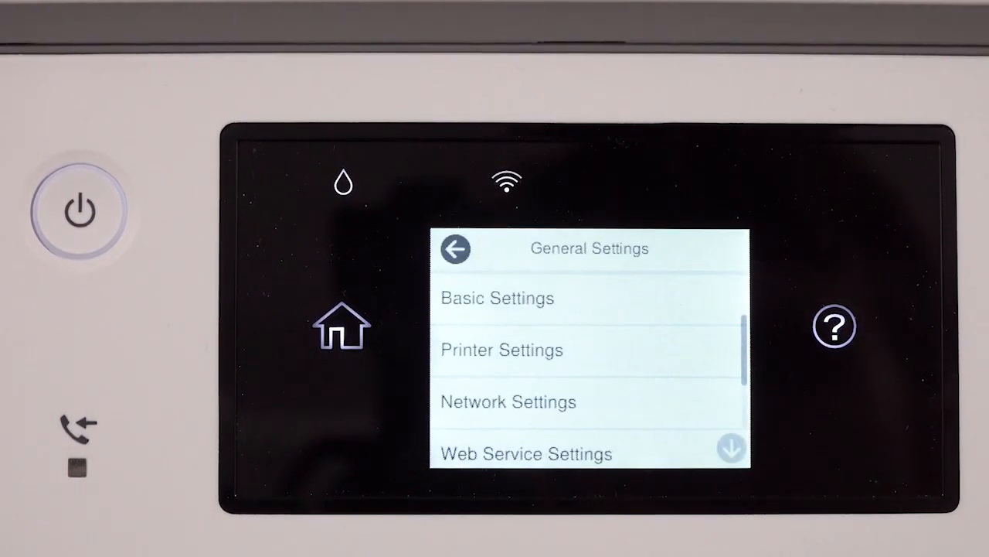
pyautogui.click(508, 401)
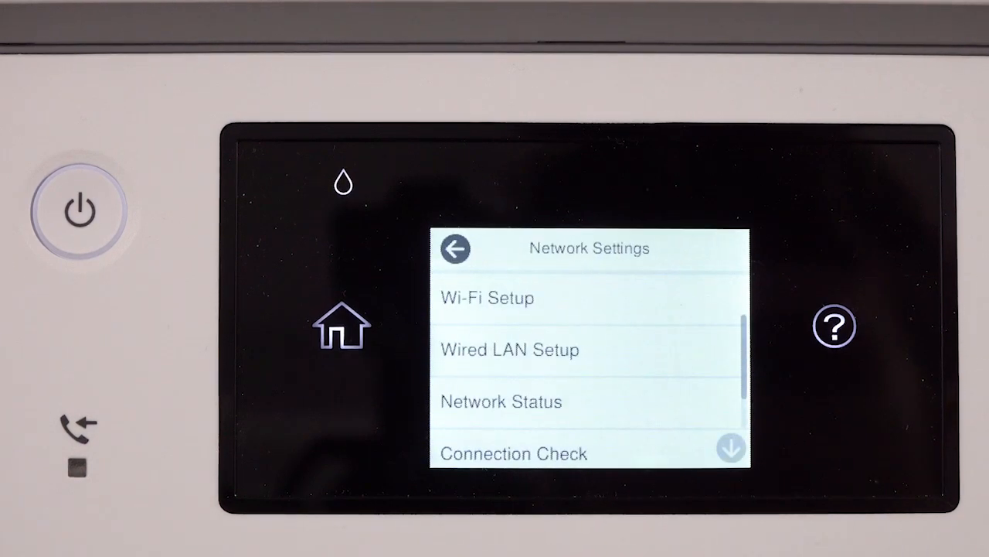
pyautogui.scroll(-3)
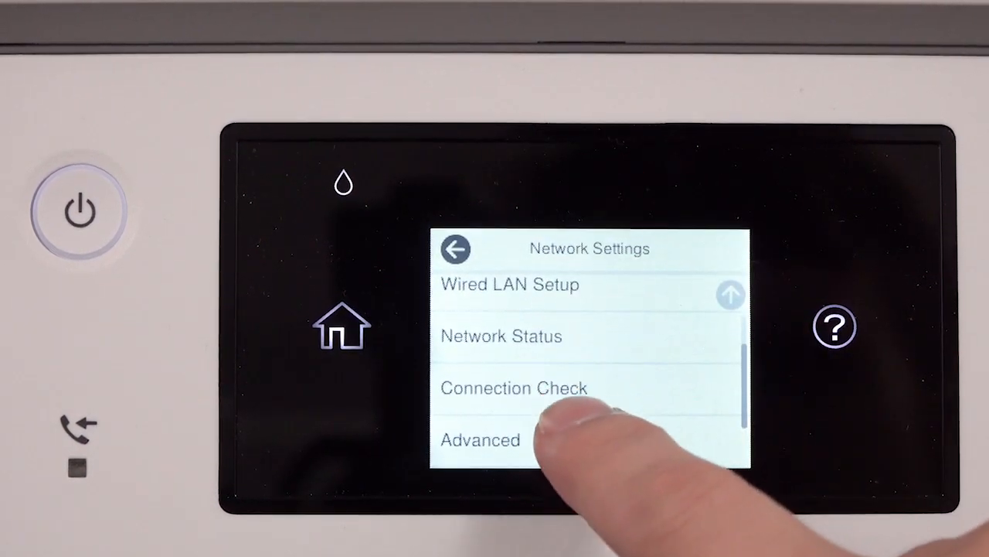
pyautogui.click(480, 439)
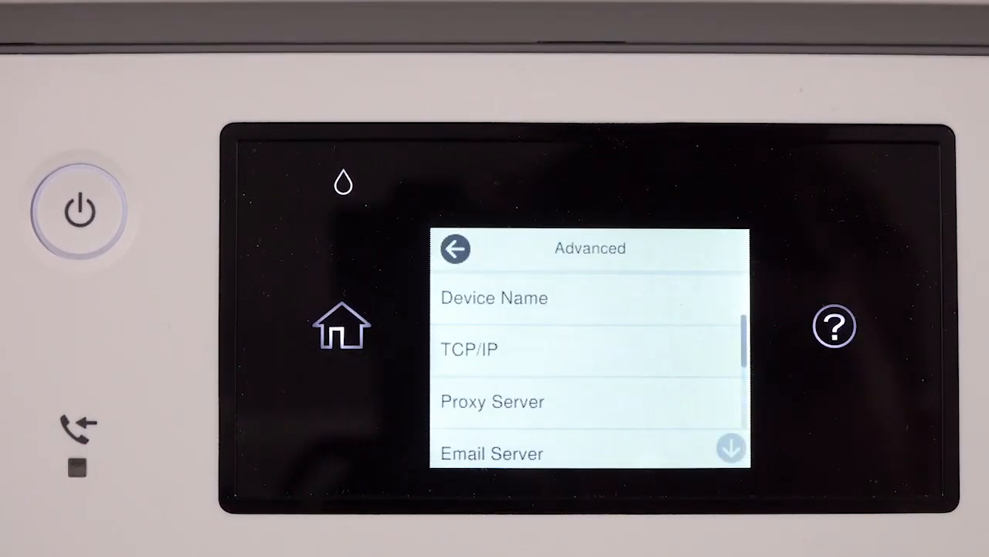
pyautogui.click(469, 349)
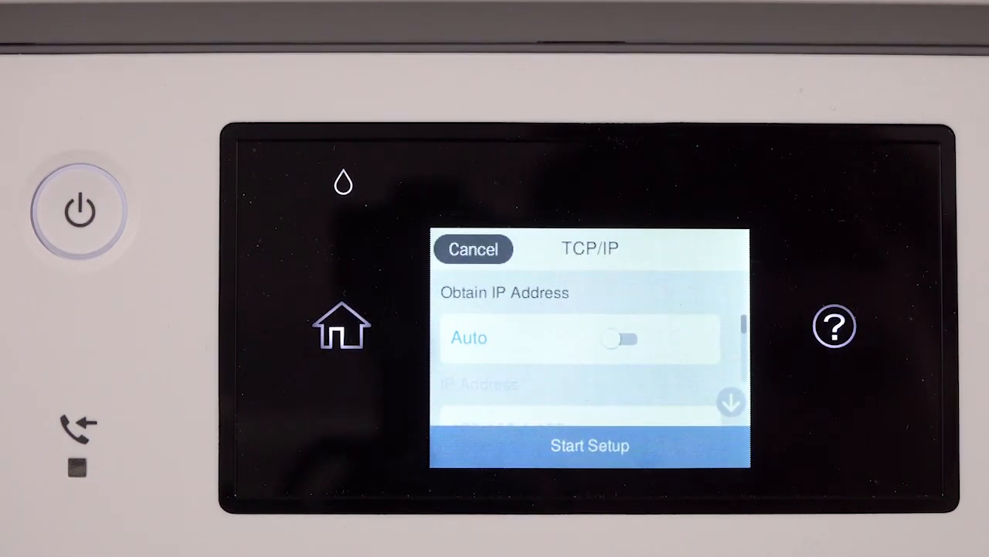
# - Set IP address 192.168.1.195 with gateway and DNS 192.168.1.1, then start setup
pyautogui.click(622, 338)
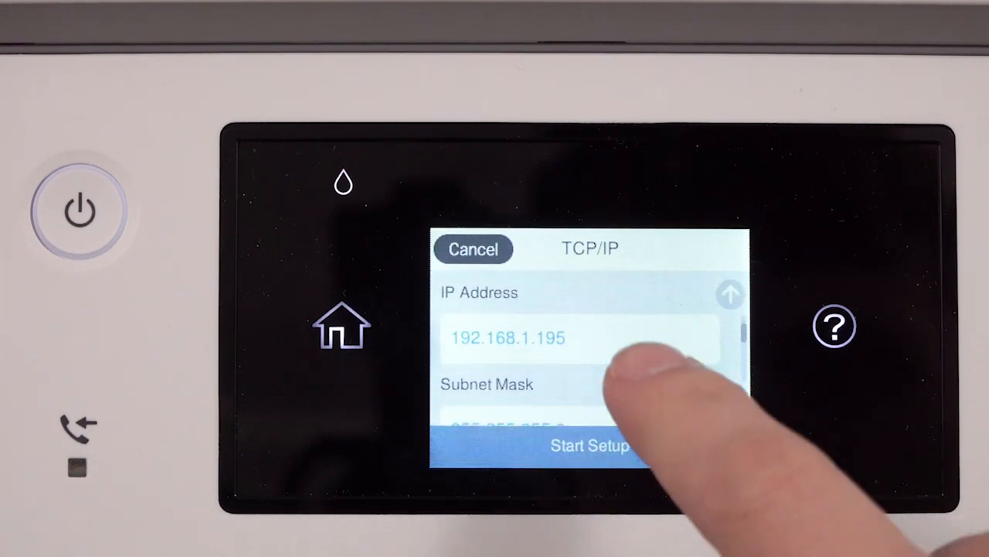
pyautogui.click(509, 338)
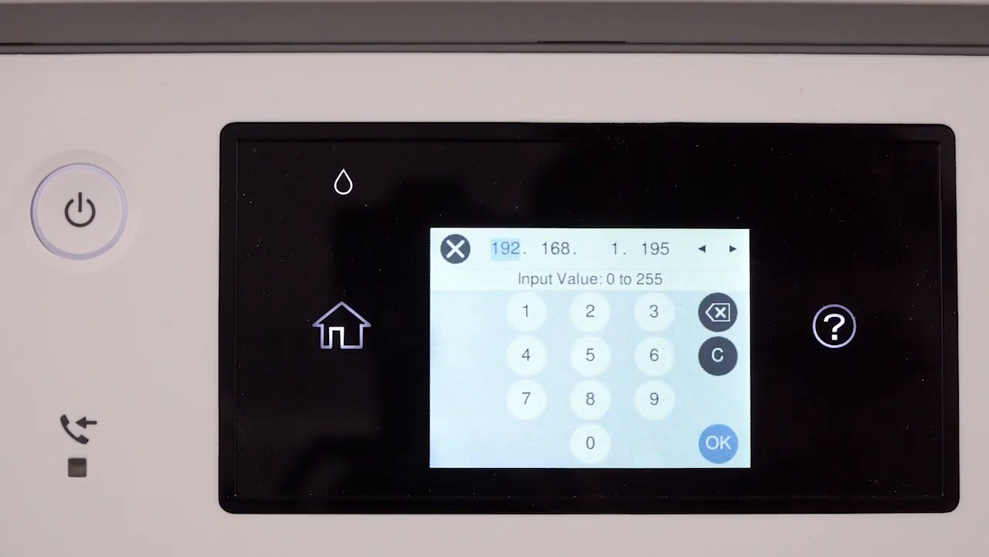
pyautogui.click(717, 443)
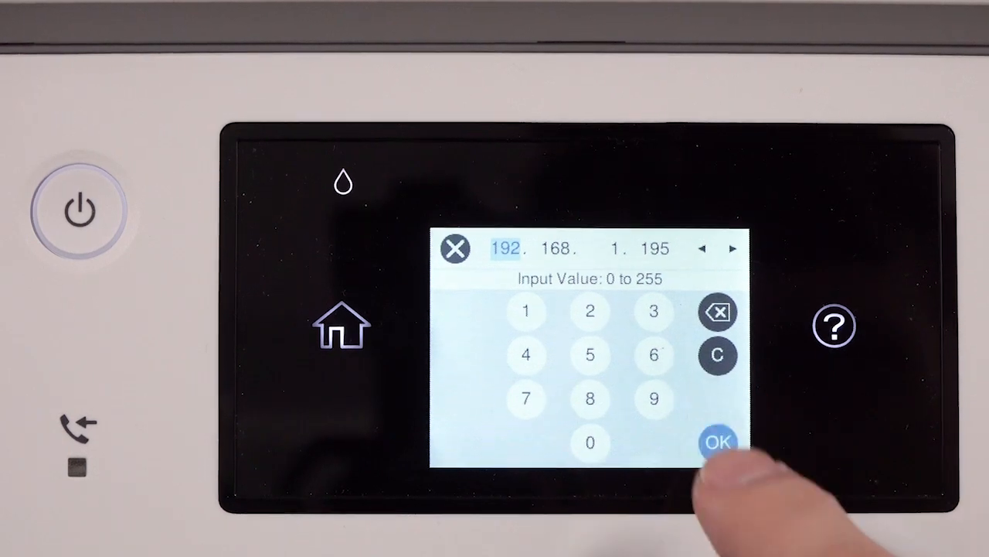
pyautogui.click(716, 441)
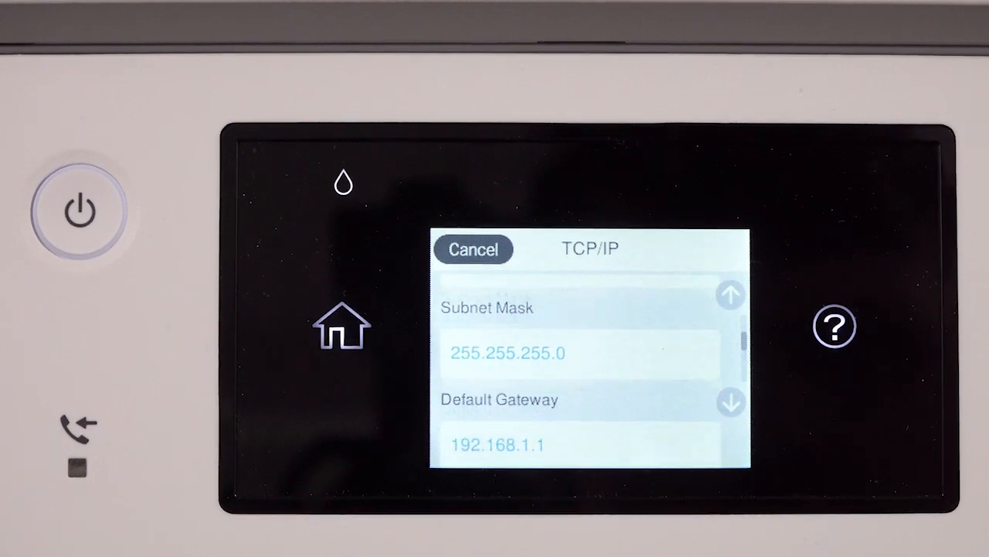
pyautogui.scroll(-3)
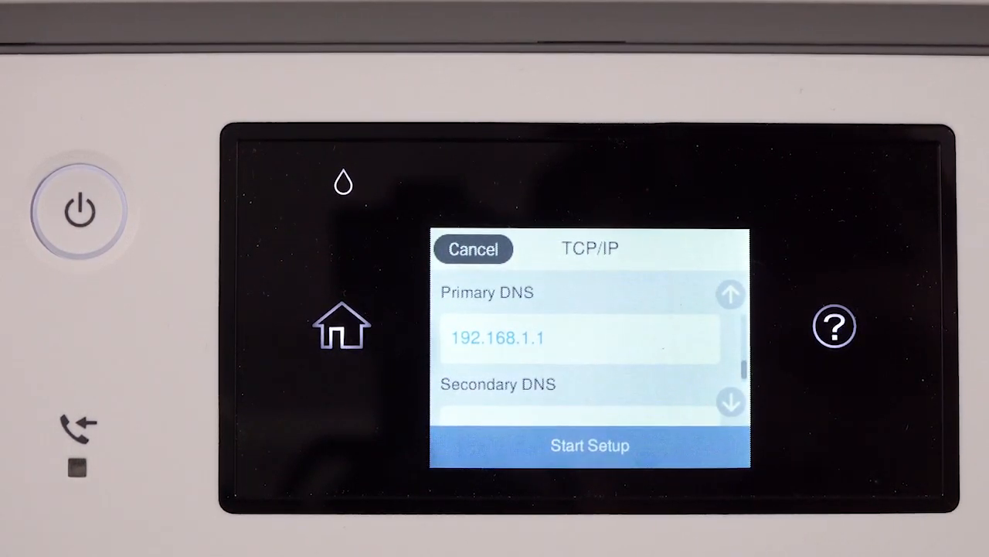
pyautogui.click(589, 444)
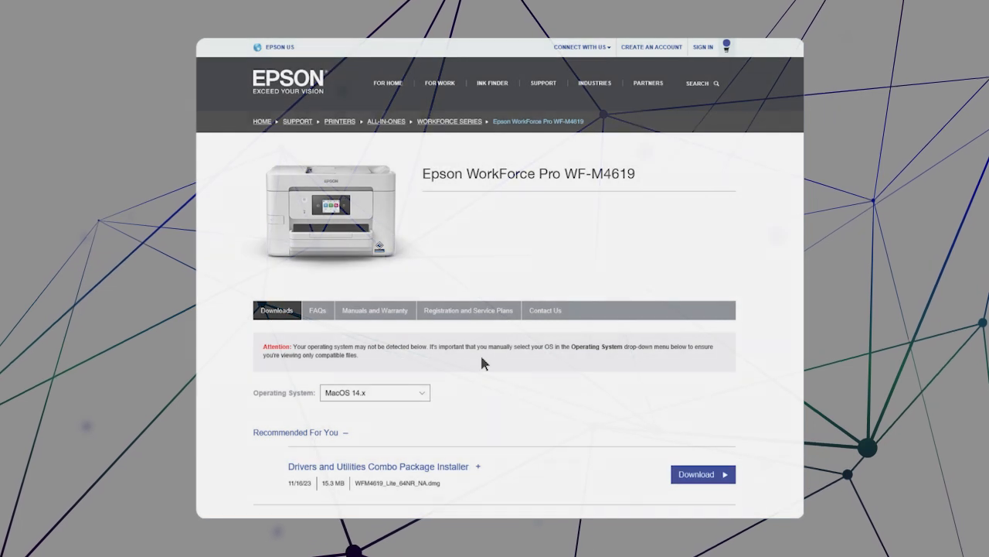
# - Download the Drivers and Utilities Combo Package Installer for MacOS 14.x and launch it
pyautogui.click(695, 474)
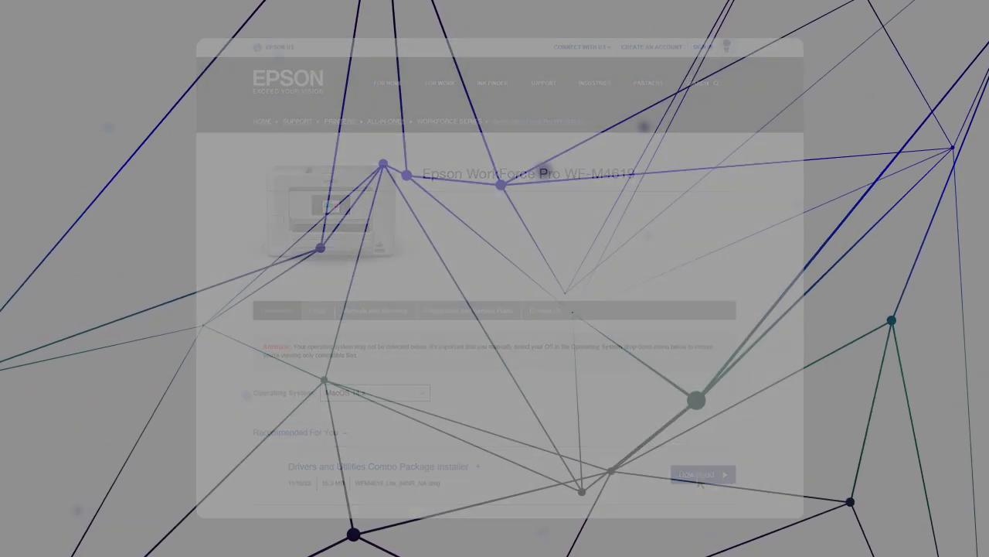
pyautogui.click(701, 474)
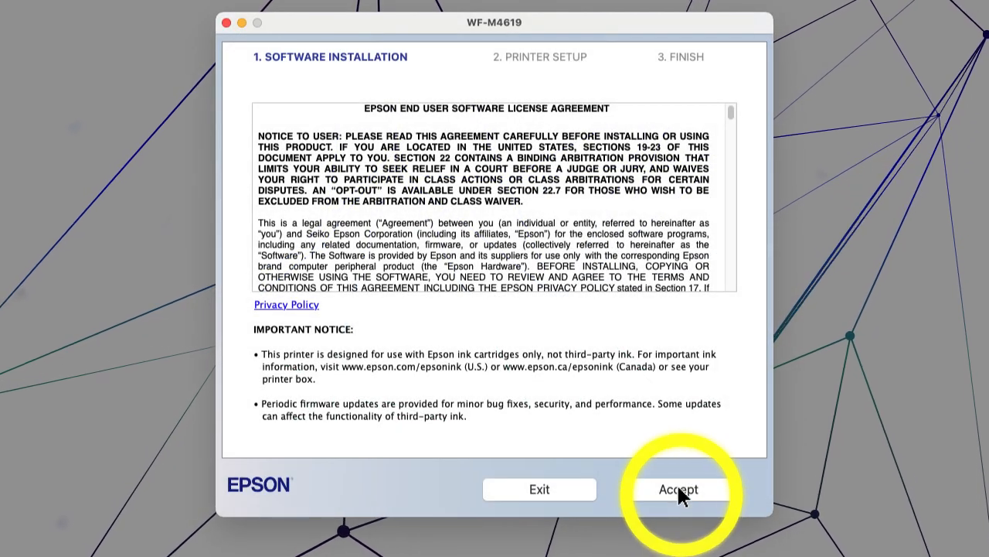
# - Accept the license and install the drivers, ScanSmart and User's Guide link
pyautogui.click(678, 489)
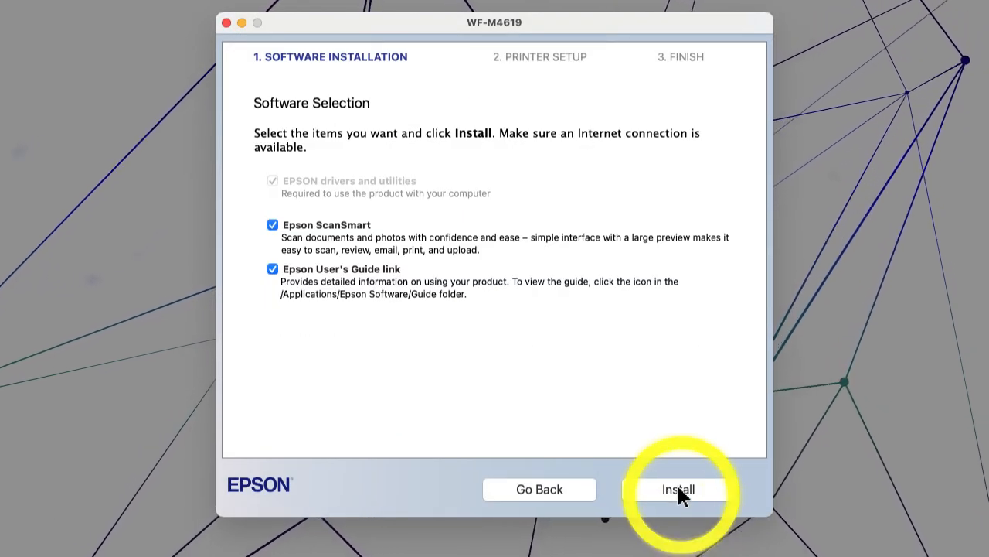
pyautogui.click(678, 489)
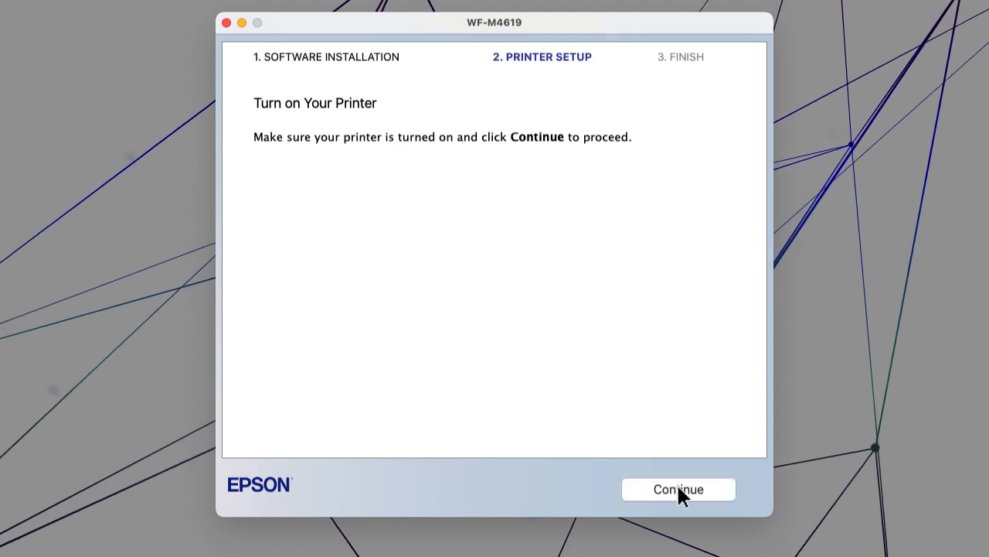
# - Cancel the connection setup, confirm with Yes, and close the Setup Incomplete screen
pyautogui.click(678, 489)
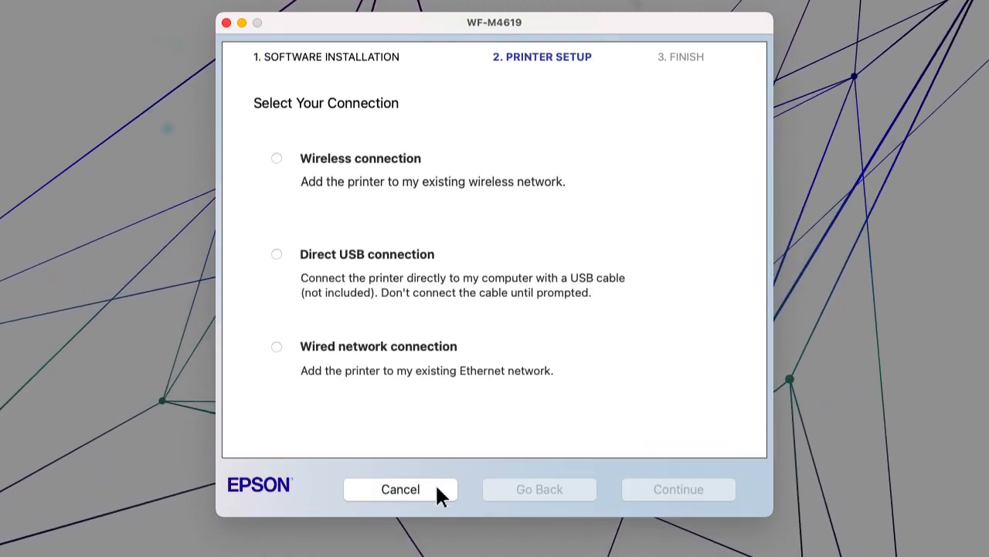
pyautogui.click(401, 488)
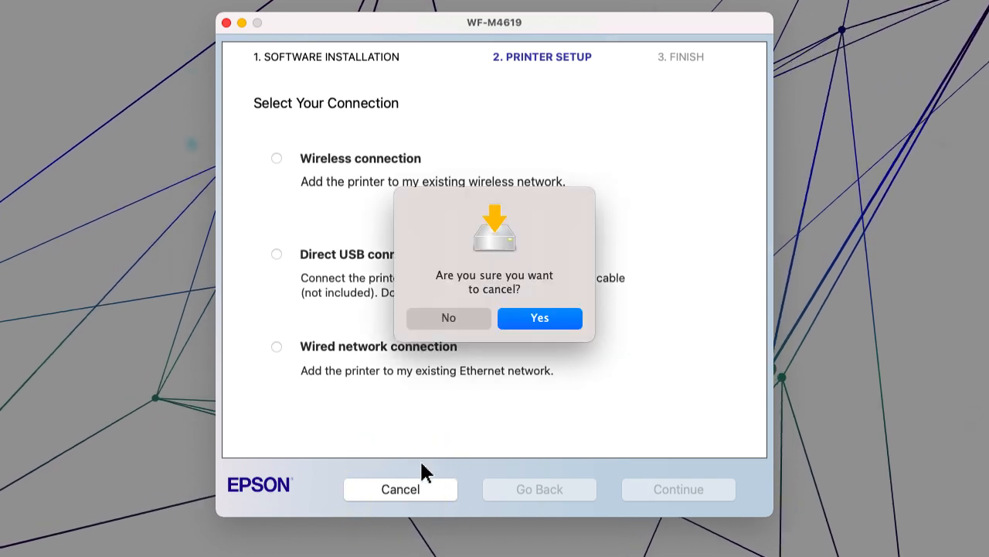
pyautogui.click(538, 318)
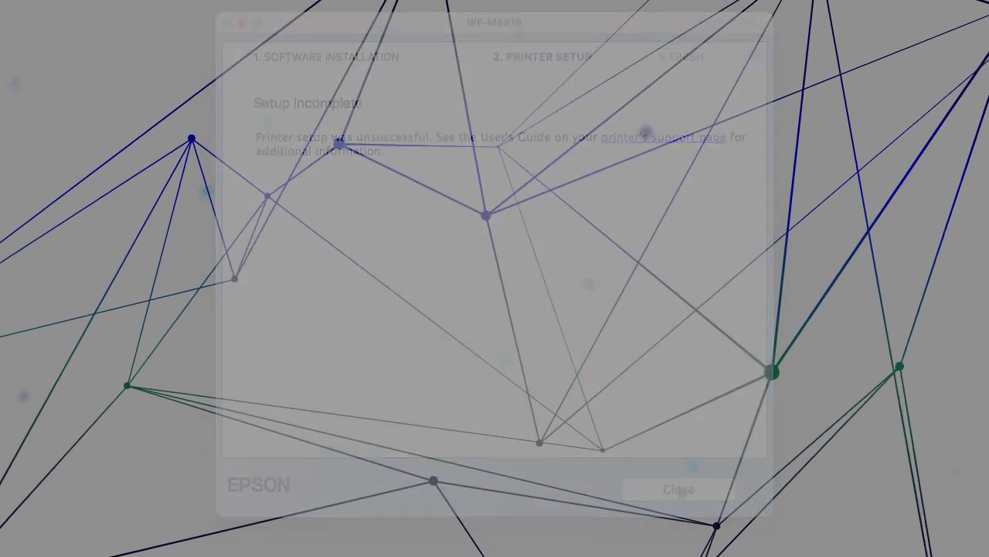
pyautogui.click(679, 488)
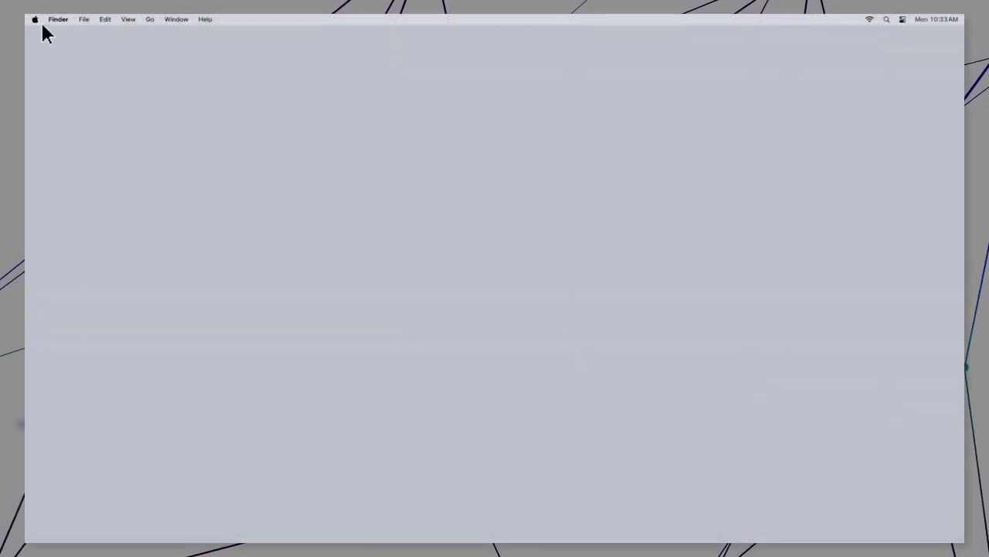
# - Open System Settings > Printers & Scanners and bring up the Add Printer window
pyautogui.click(35, 19)
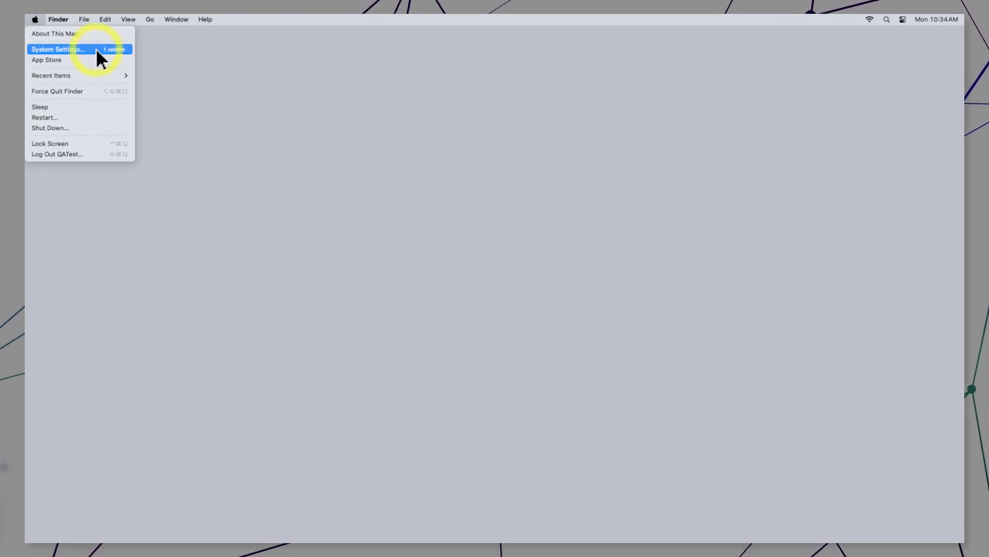
pyautogui.click(58, 49)
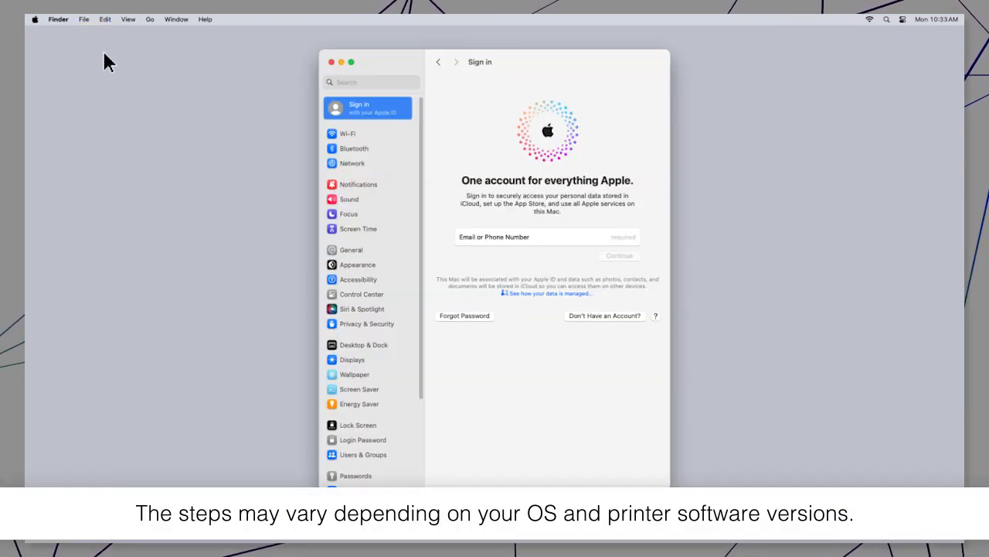
pyautogui.scroll(-3)
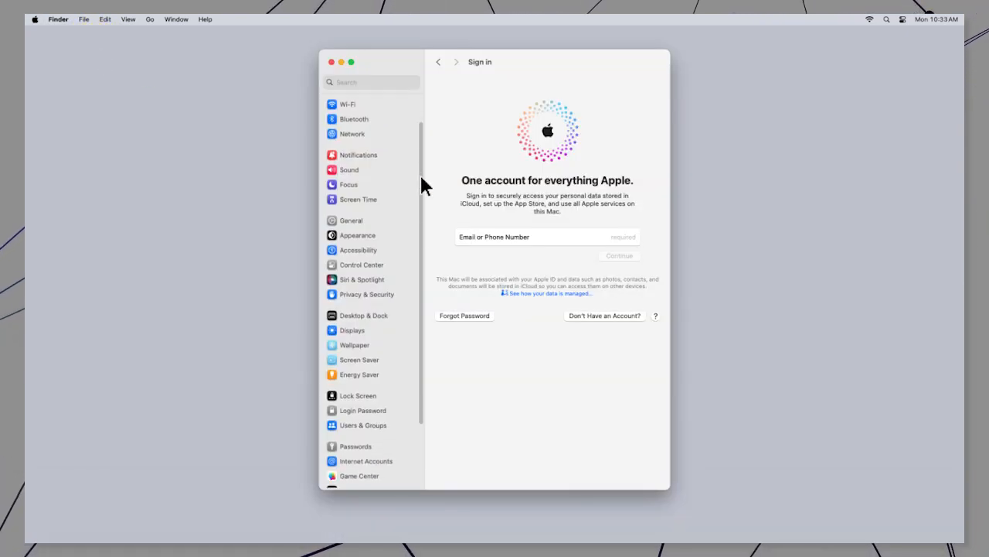
pyautogui.scroll(-3)
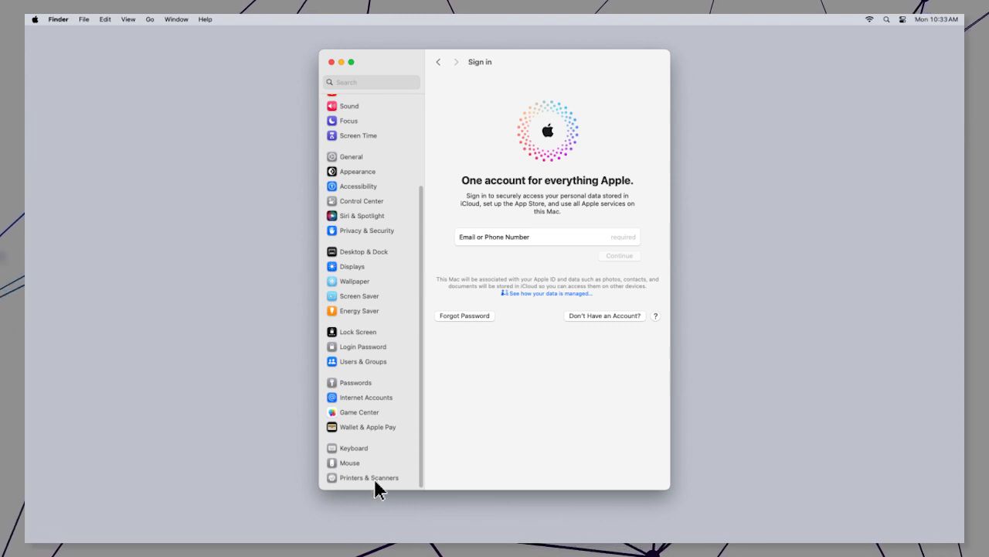
pyautogui.click(369, 477)
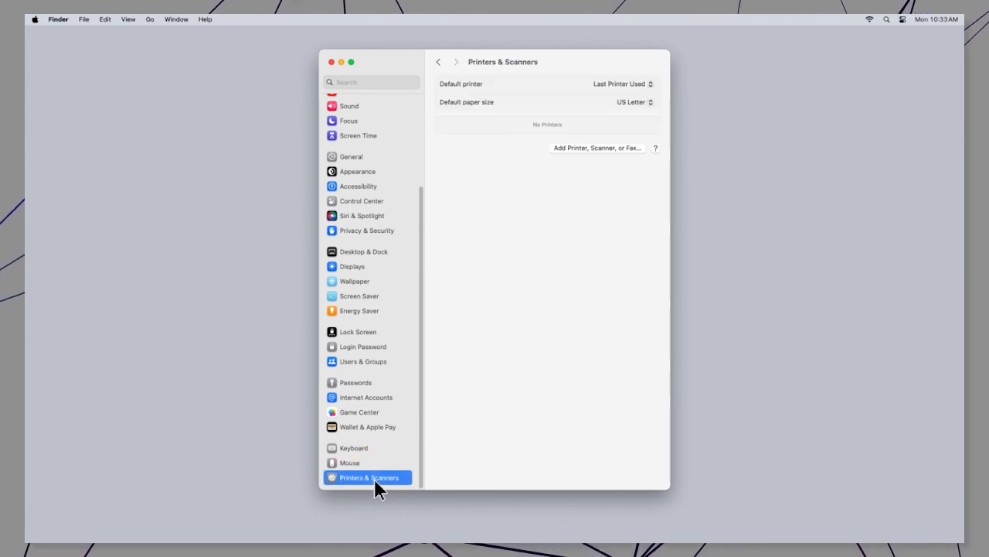
pyautogui.click(597, 148)
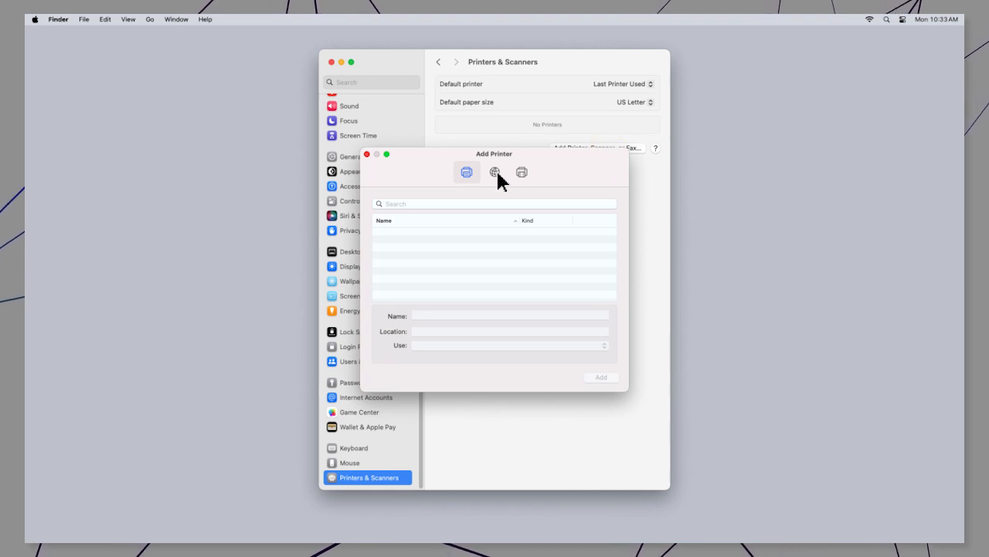
# - Add printer 192.168.1.195 by IP using Line Printer Daemon - LPD protocol
pyautogui.click(494, 172)
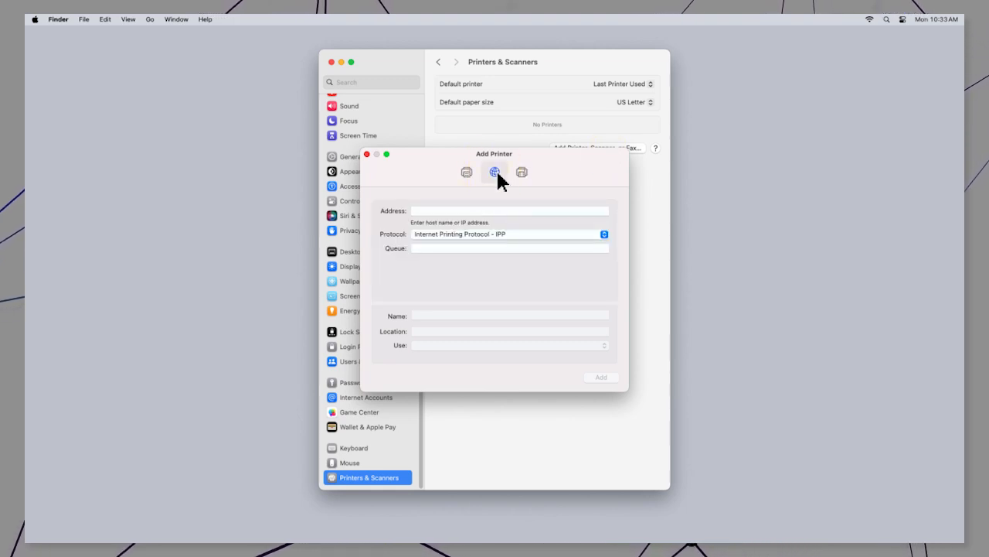
pyautogui.write('192.168.1.195')
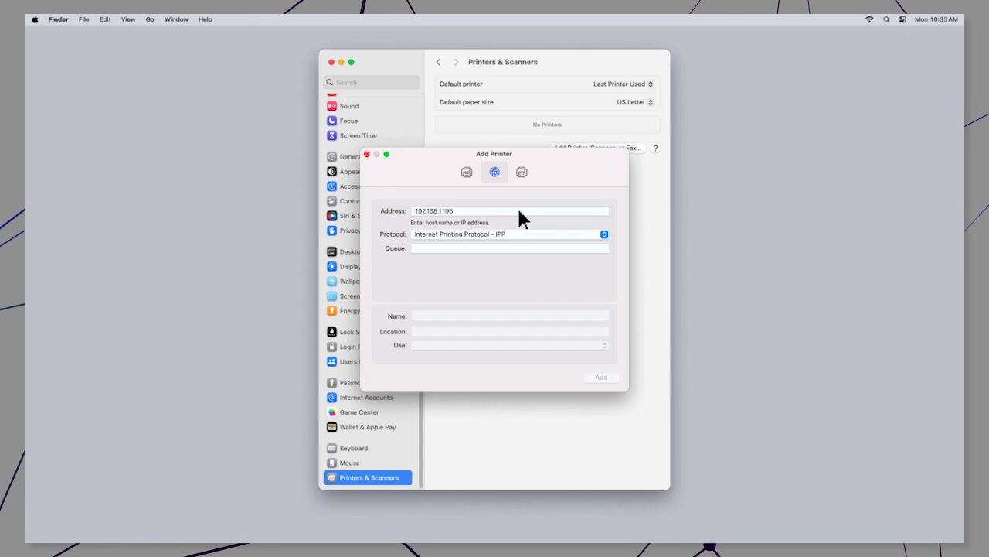
pyautogui.moveTo(532, 243)
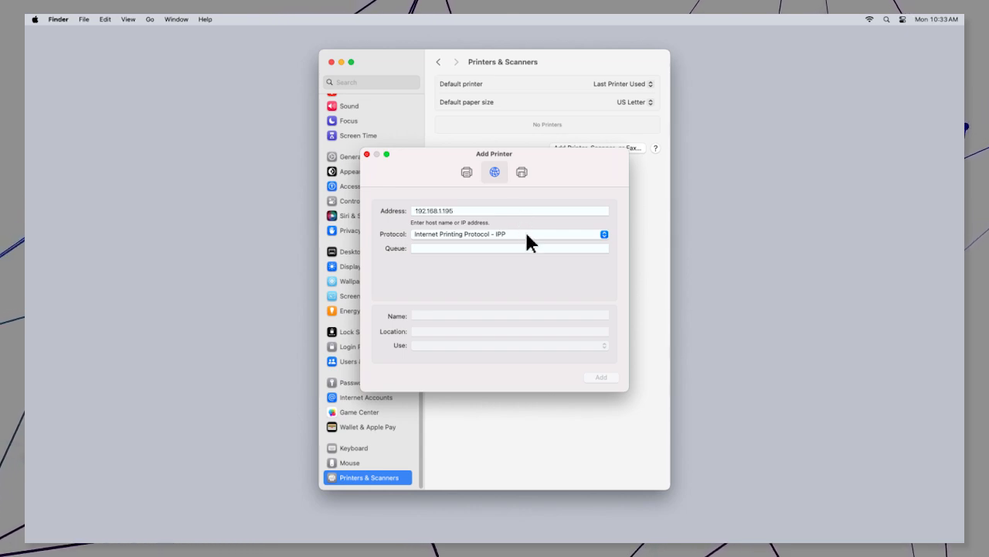
pyautogui.click(509, 233)
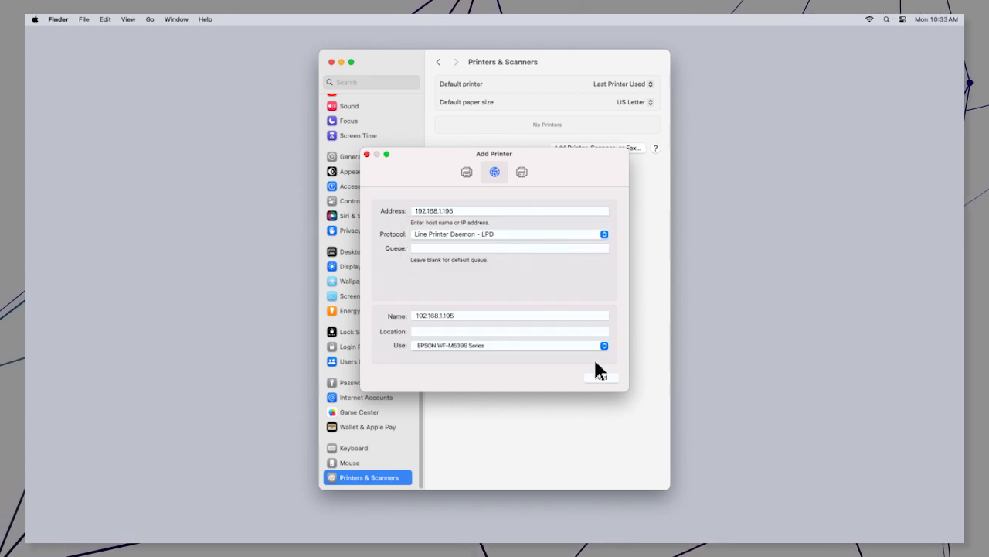
pyautogui.click(602, 377)
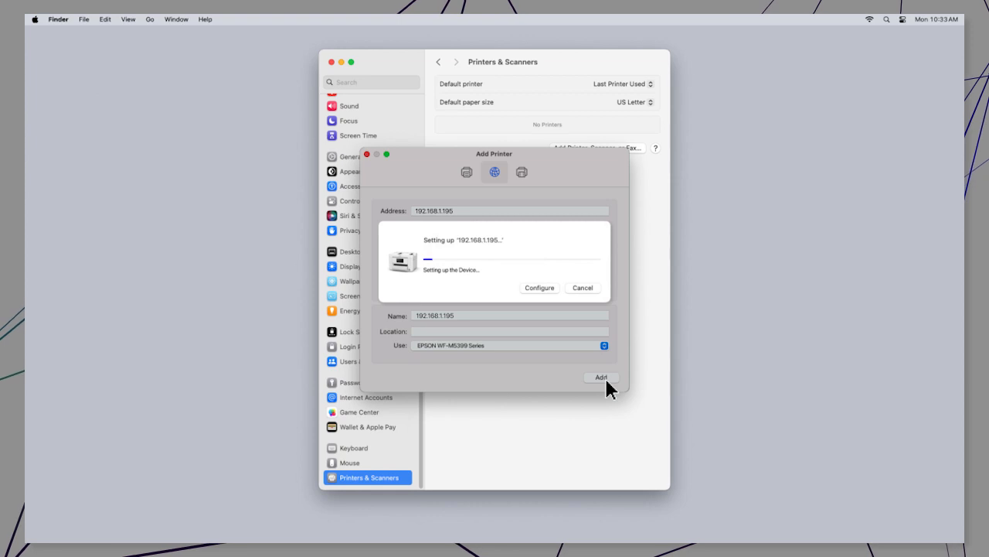